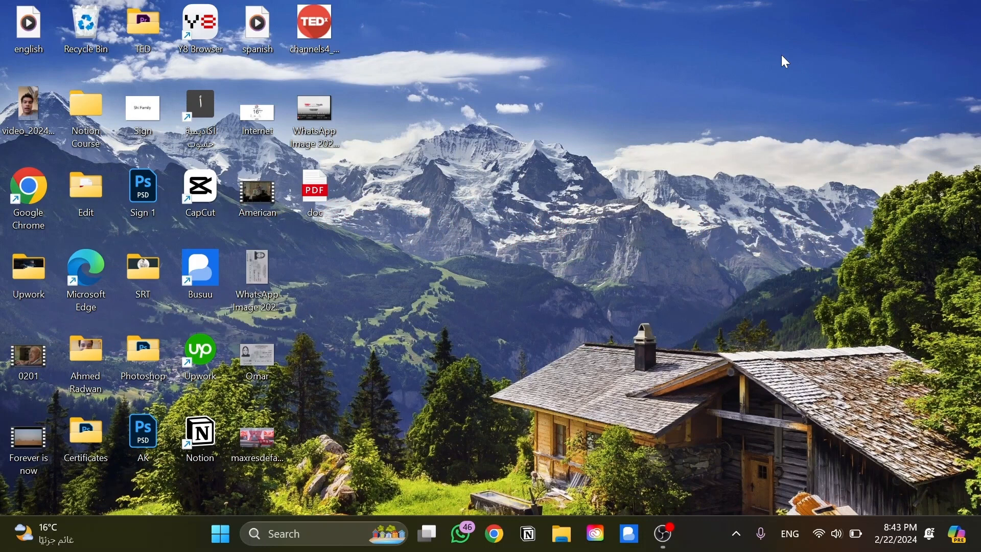
mouse_move(493, 533)
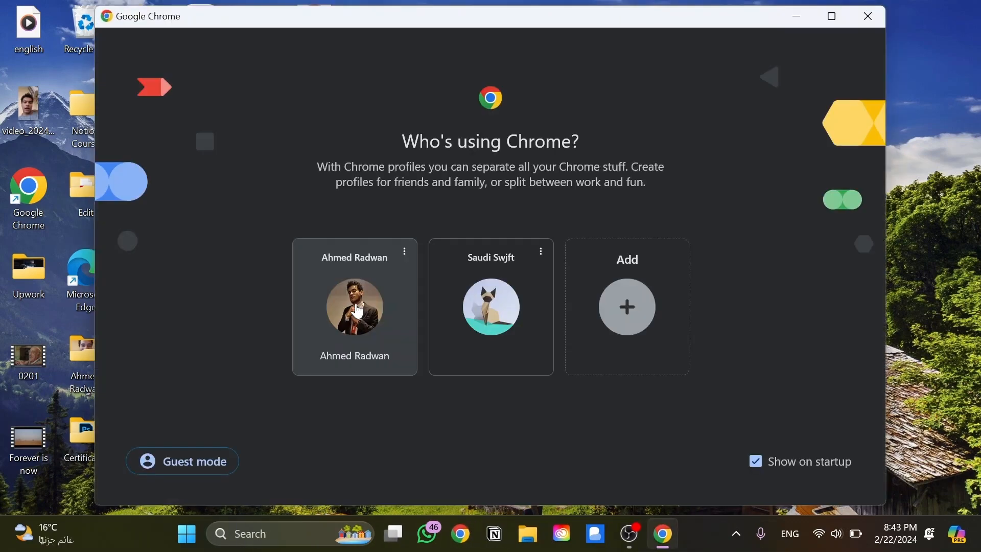
Open the chosen Chrome profile and show the browser's main menu.
left_click(354, 306)
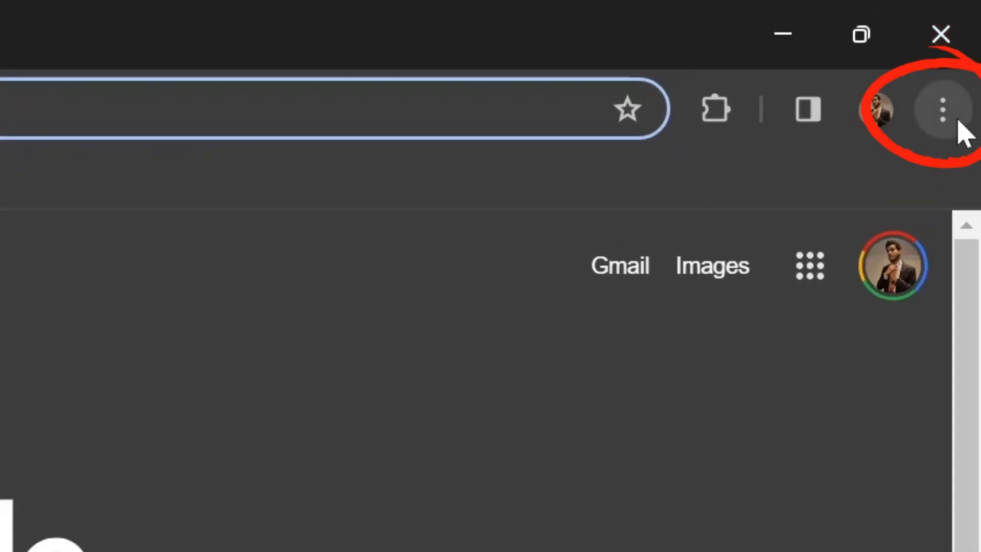
left_click(943, 109)
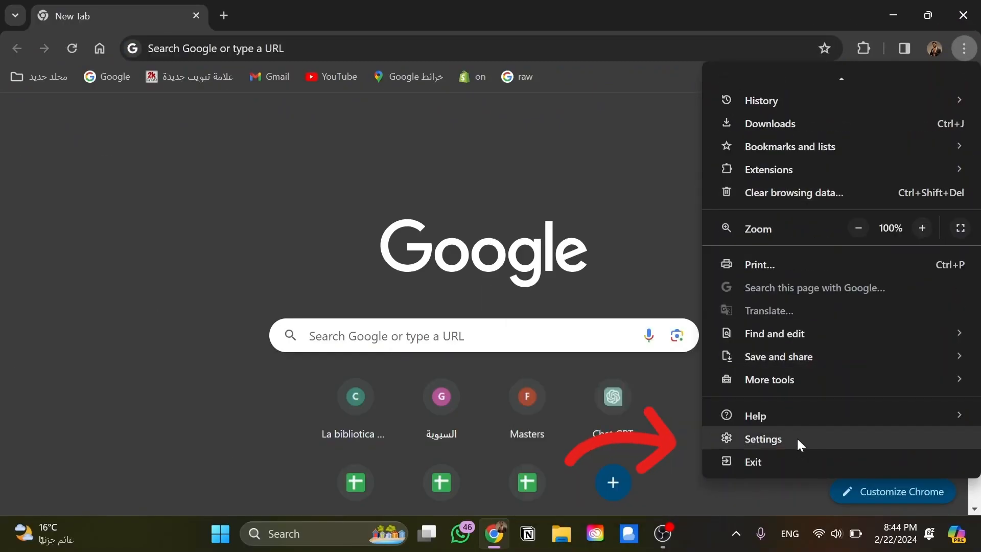
Go to Settings, Privacy and security, Site settings, down to the Permissions list.
left_click(762, 439)
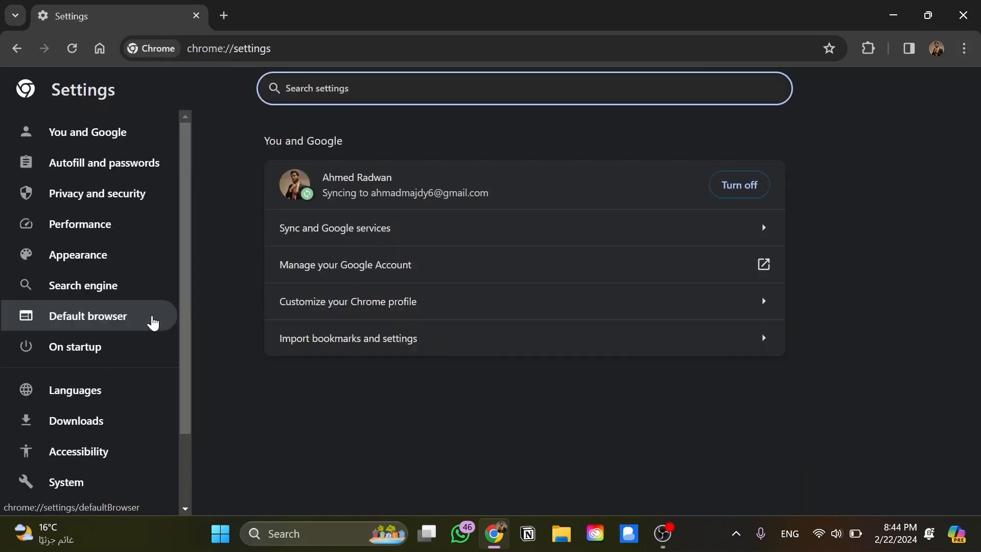
left_click(97, 192)
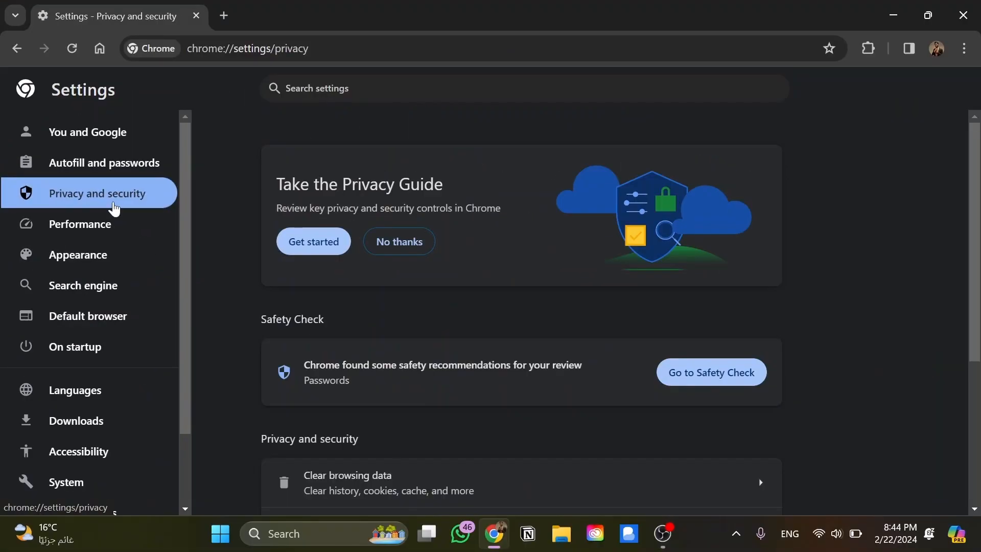
scroll("down", 3)
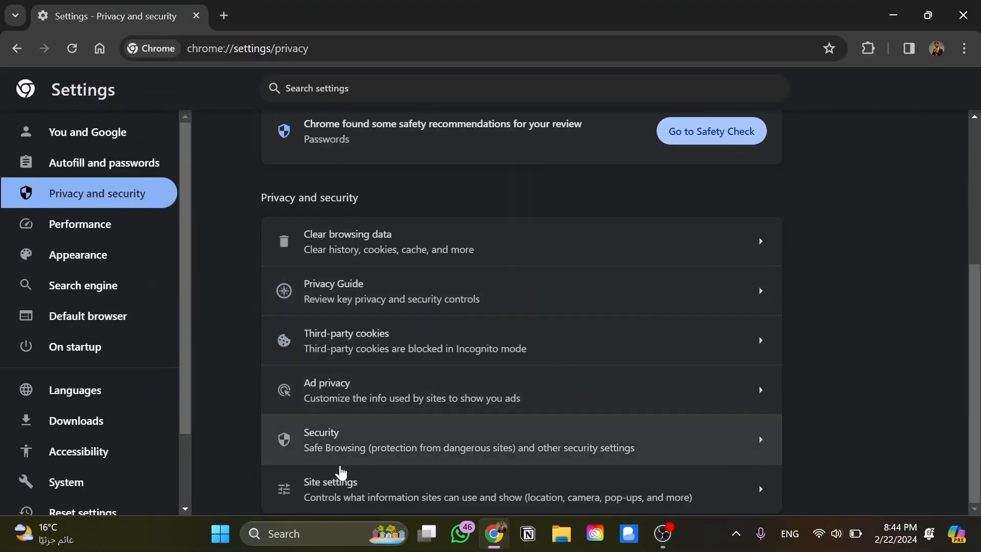
left_click(329, 488)
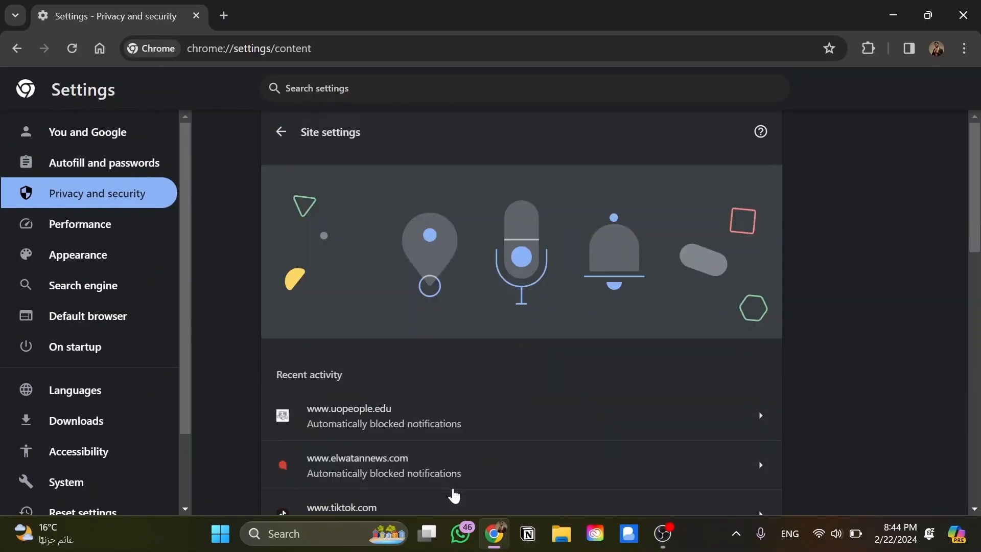
scroll("down", 3)
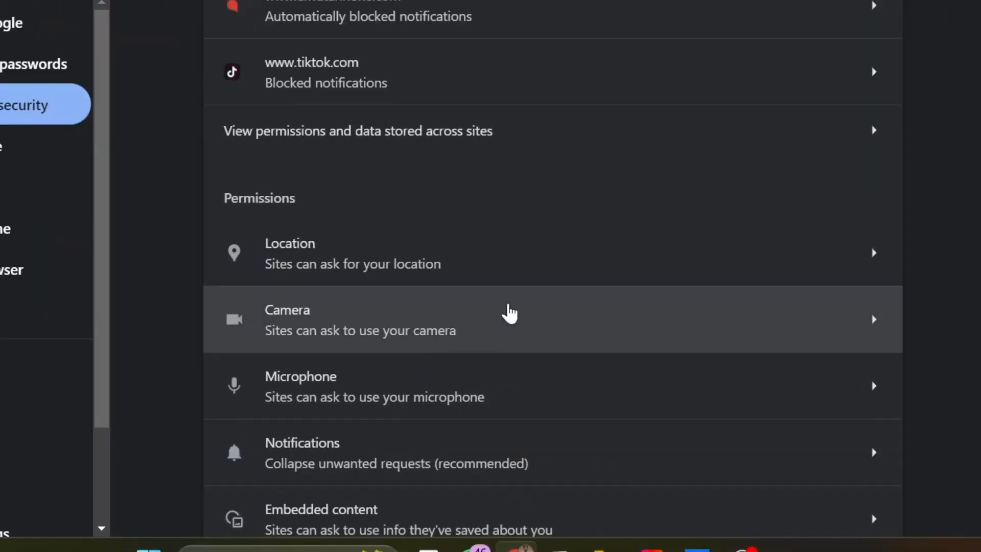
Check the Camera permission: sites can ask, Google Meet and Instagram allowed, none blocked.
left_click(510, 319)
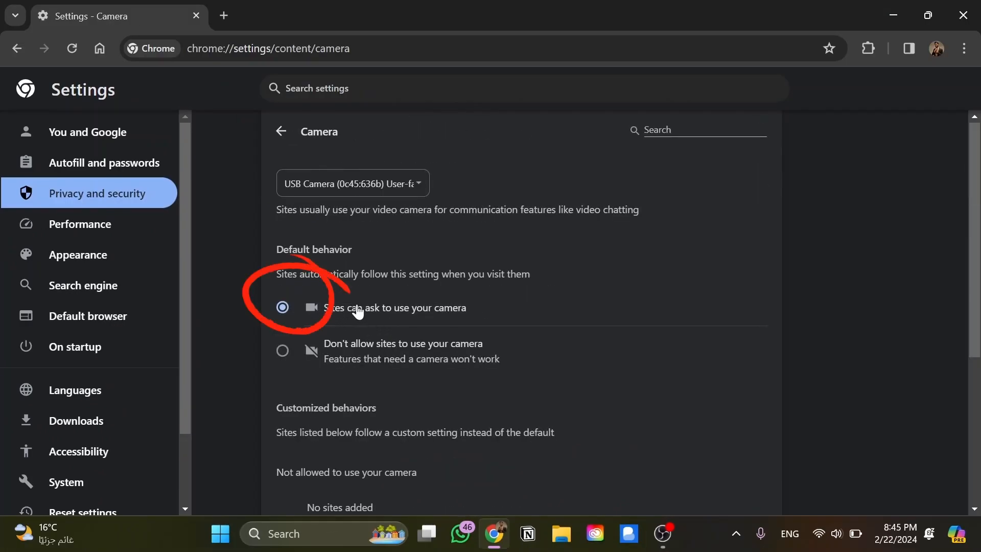
mouse_move(387, 324)
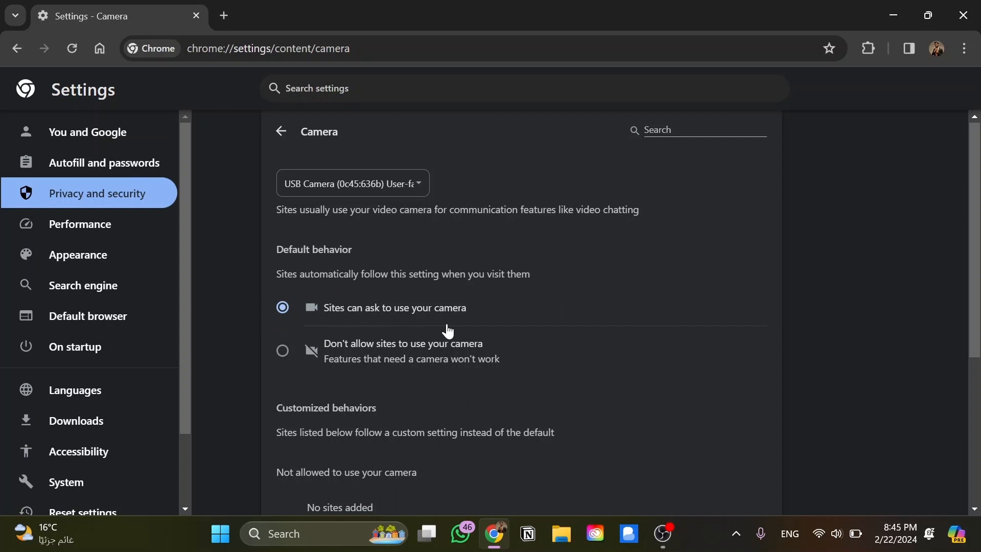
scroll("down", 3)
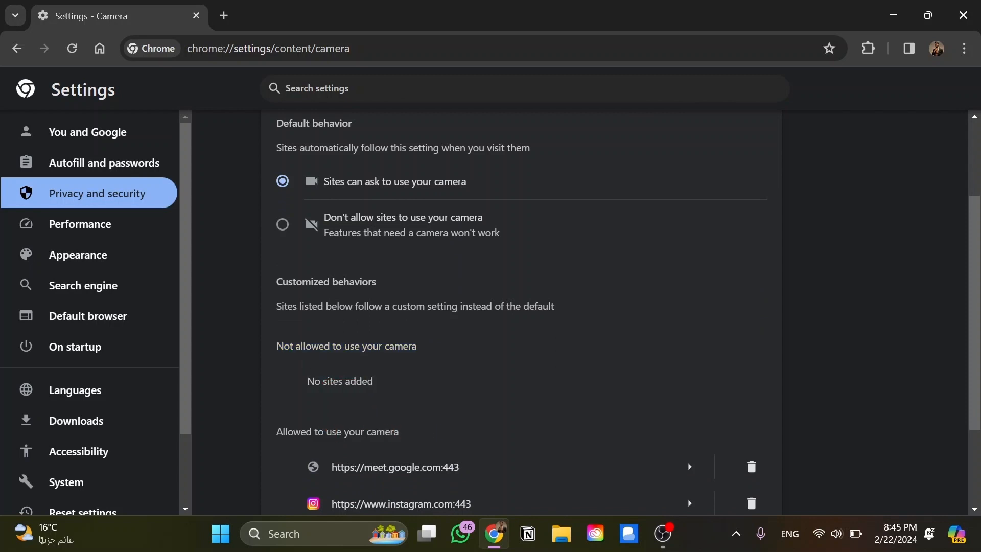
scroll("down", 3)
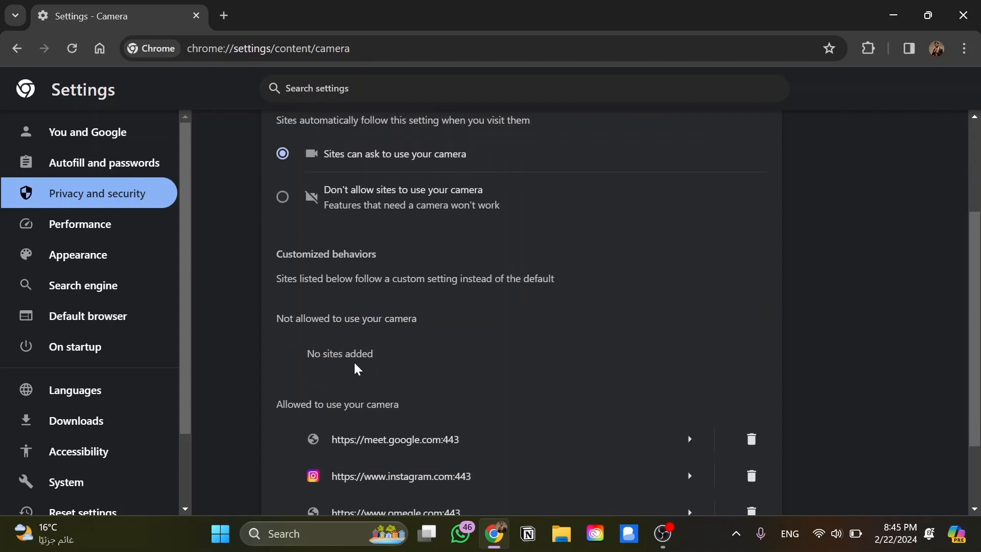
scroll("up", 3)
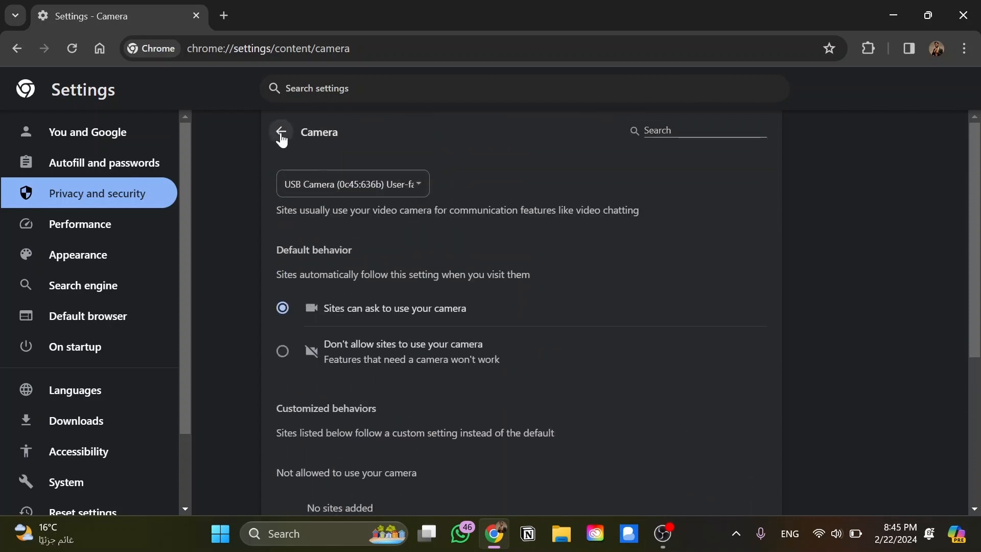
Return to Site settings and confirm Microphone lets sites ask, with none blocked.
left_click(281, 132)
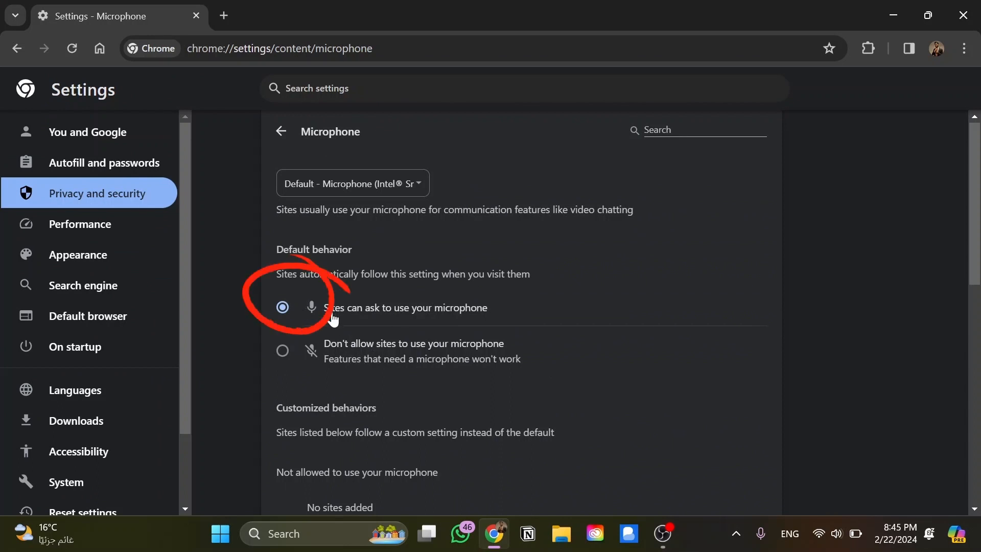
mouse_move(373, 325)
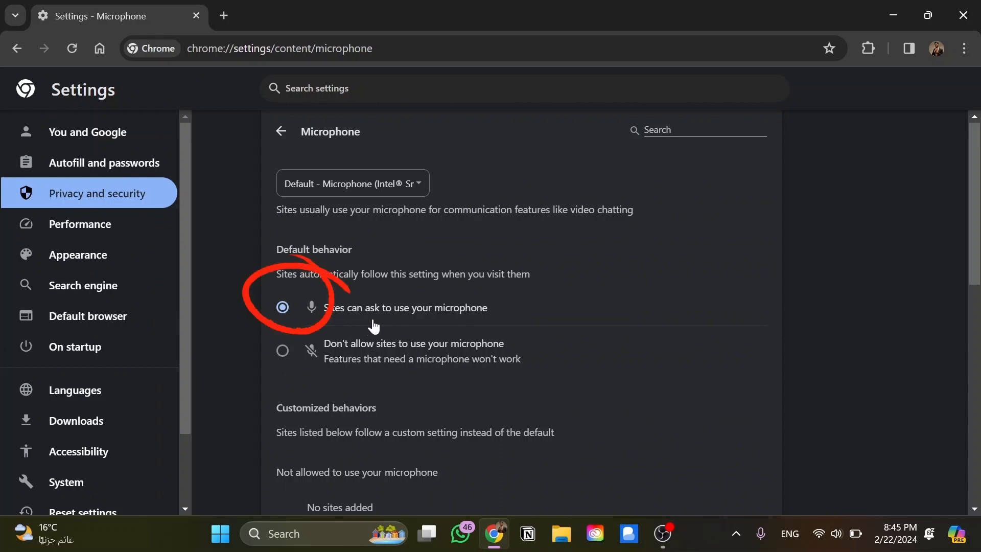
scroll("down", 3)
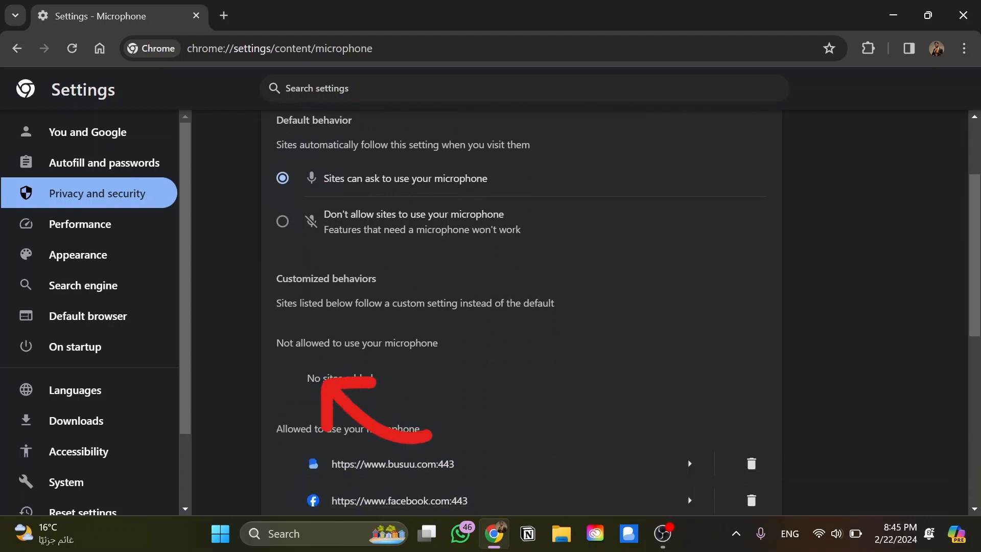
double_click(357, 343)
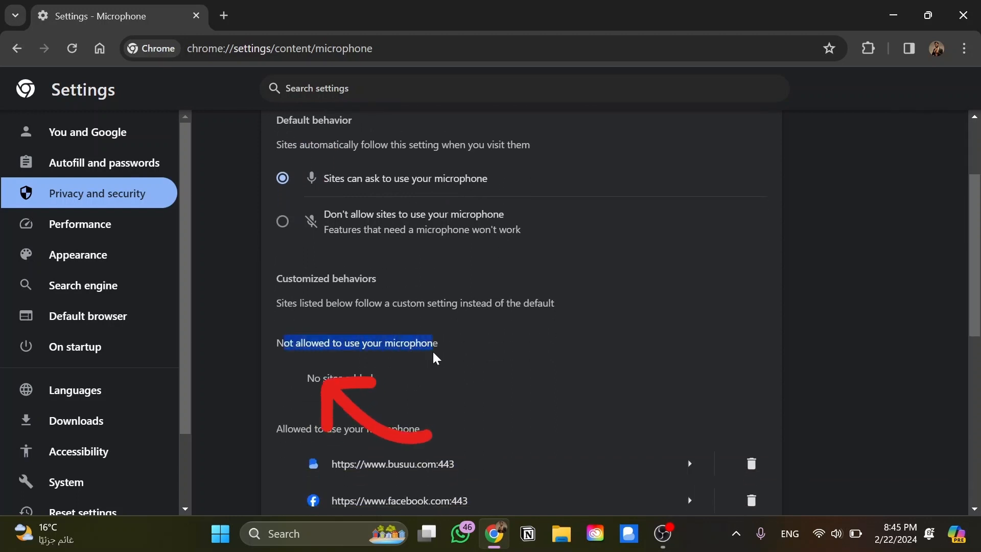
scroll("up", 3)
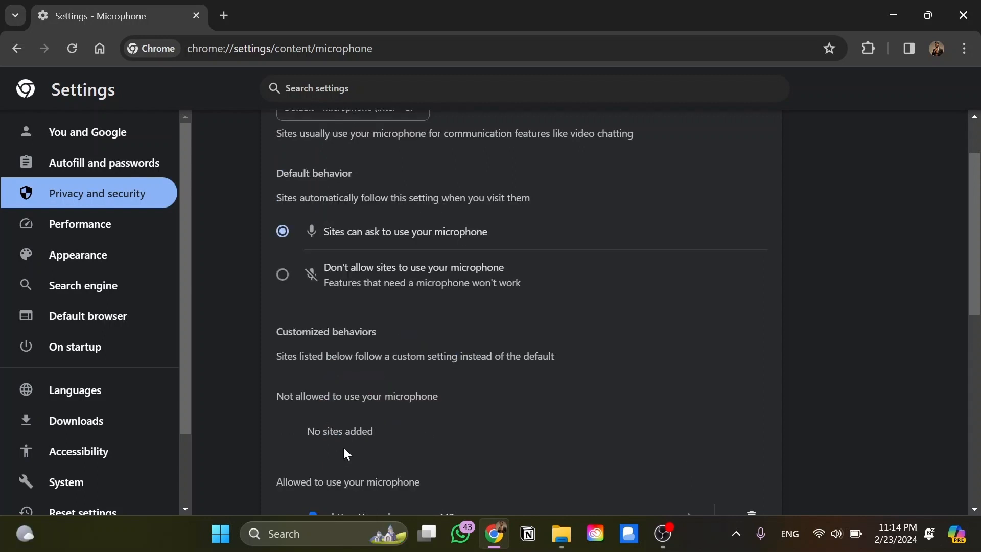
mouse_move(359, 282)
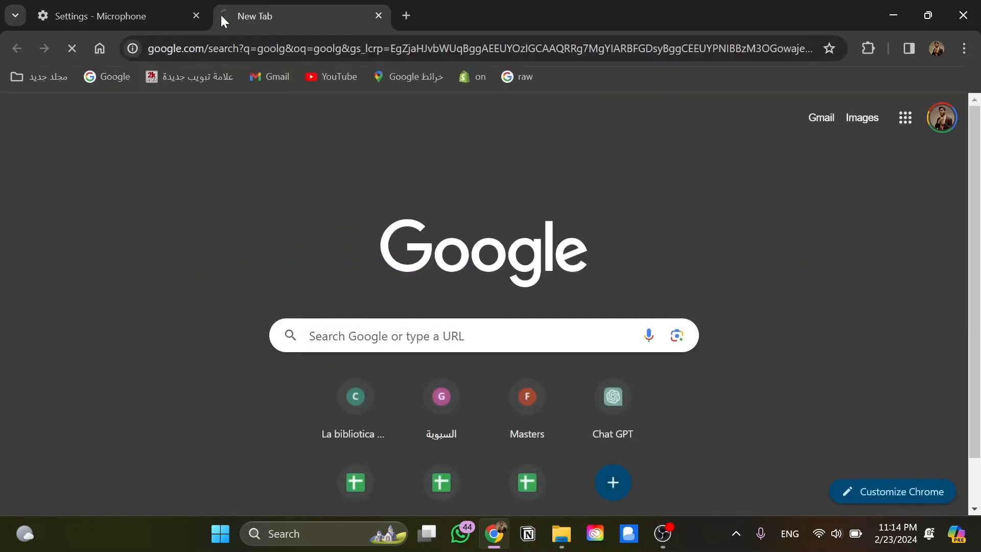
Search Google for 'facebook' and open the 'Facebook - log in or sign up' result.
type("fac")
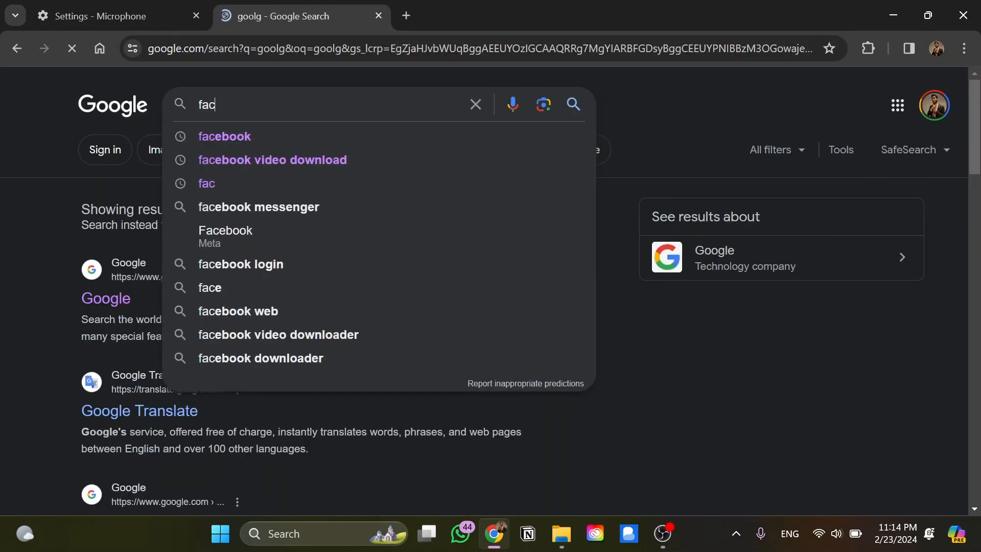
left_click(224, 136)
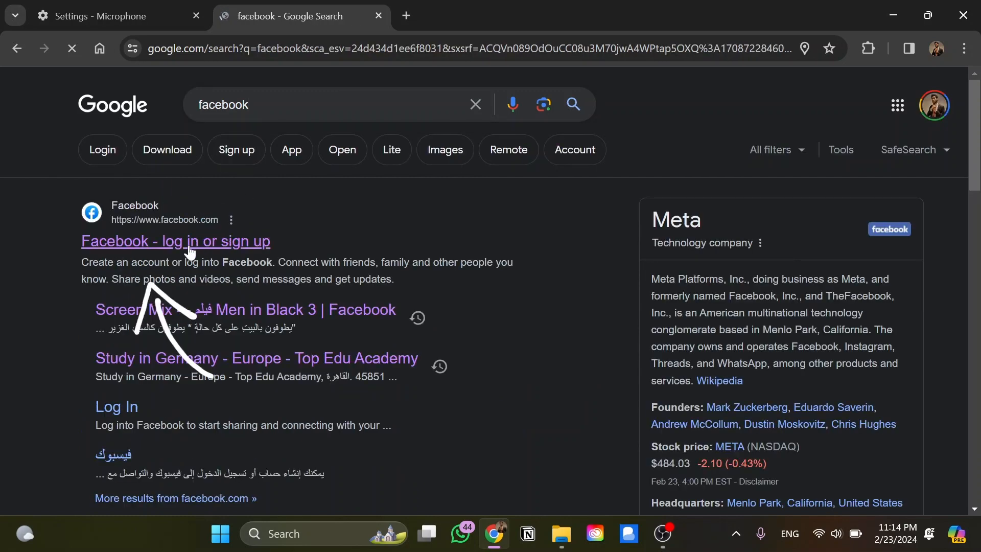
left_click(176, 242)
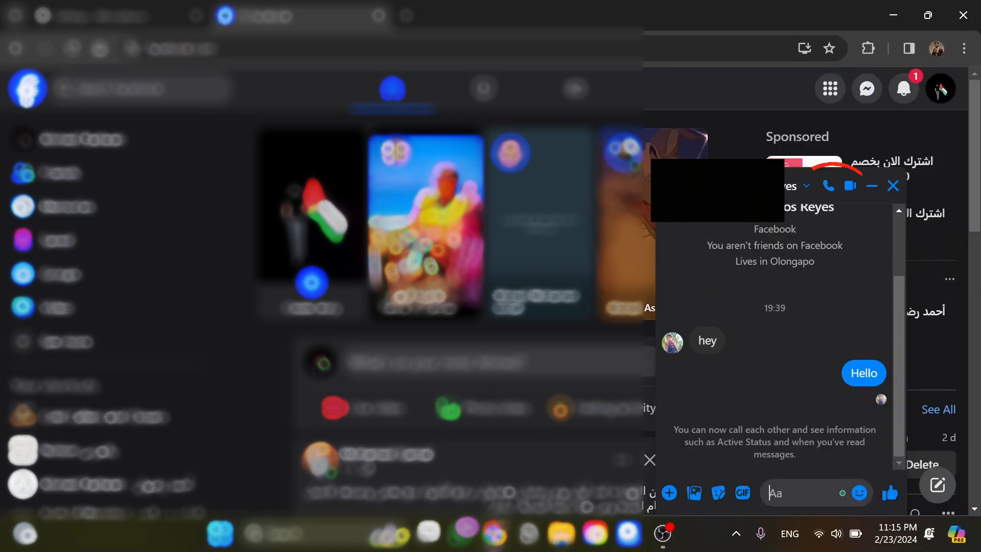
Call the chat contact from the phone icon, then close the ended call window.
left_click(828, 186)
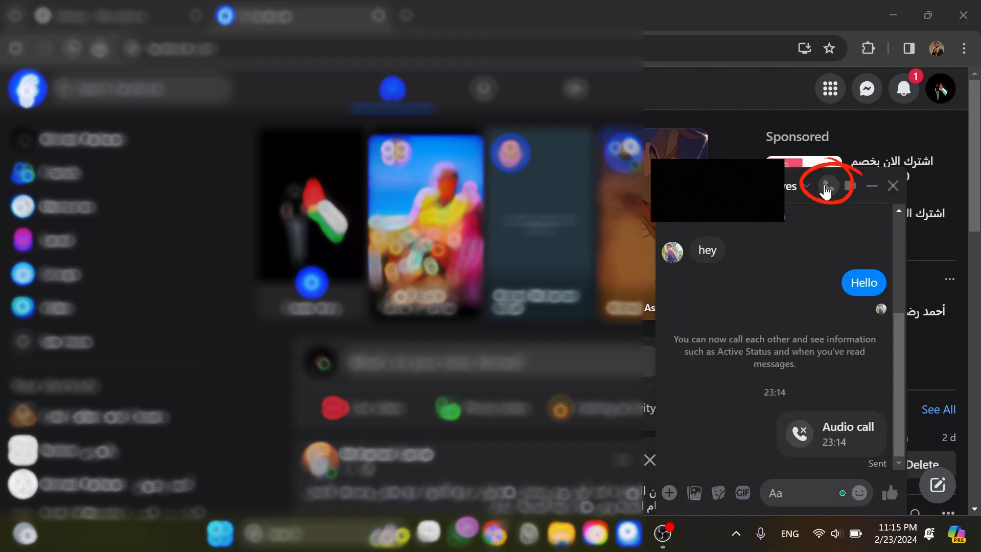
left_click(826, 186)
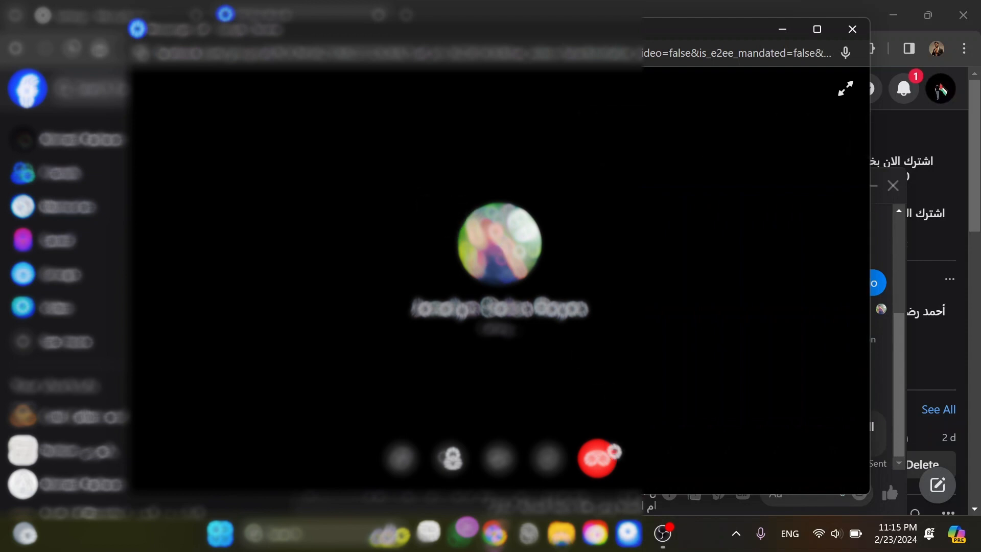
left_click(598, 458)
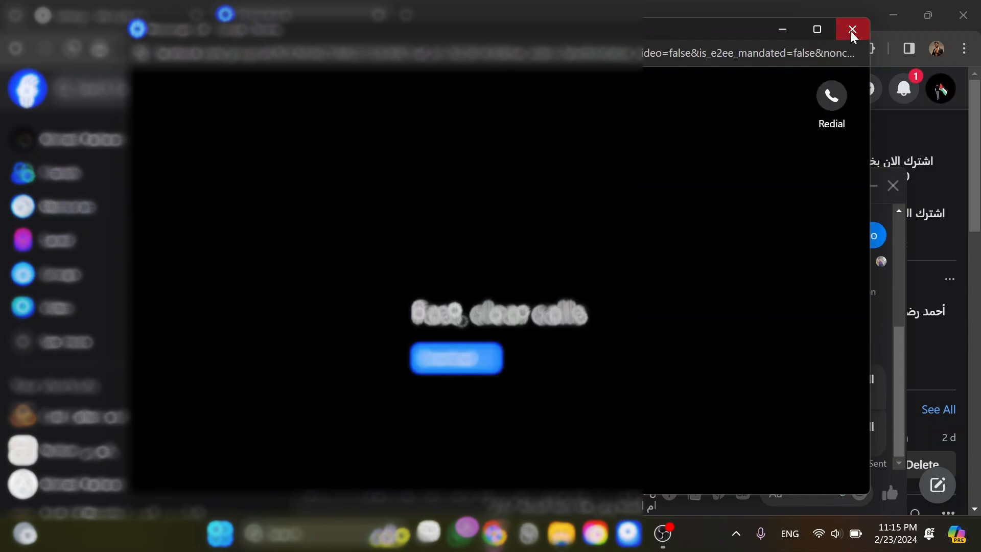